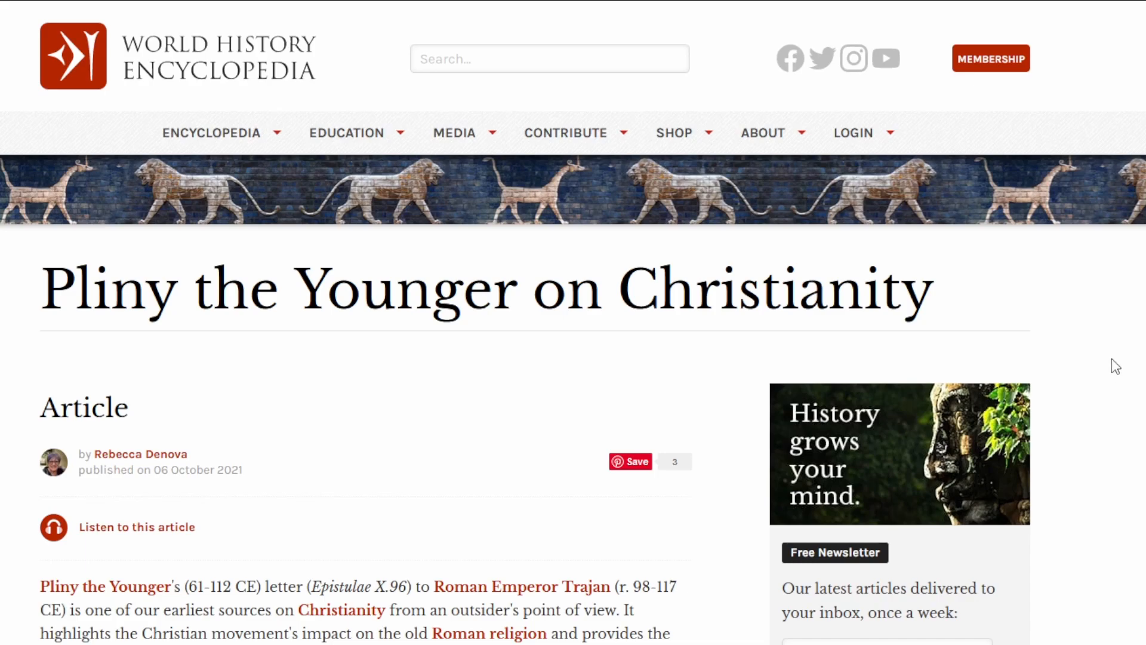
Scroll the Pliny article down to the quoted letter to Emperor Trajan and its twenty-five years passage
{"action": "scroll", "scroll_direction": "down", "scroll_amount": 3}
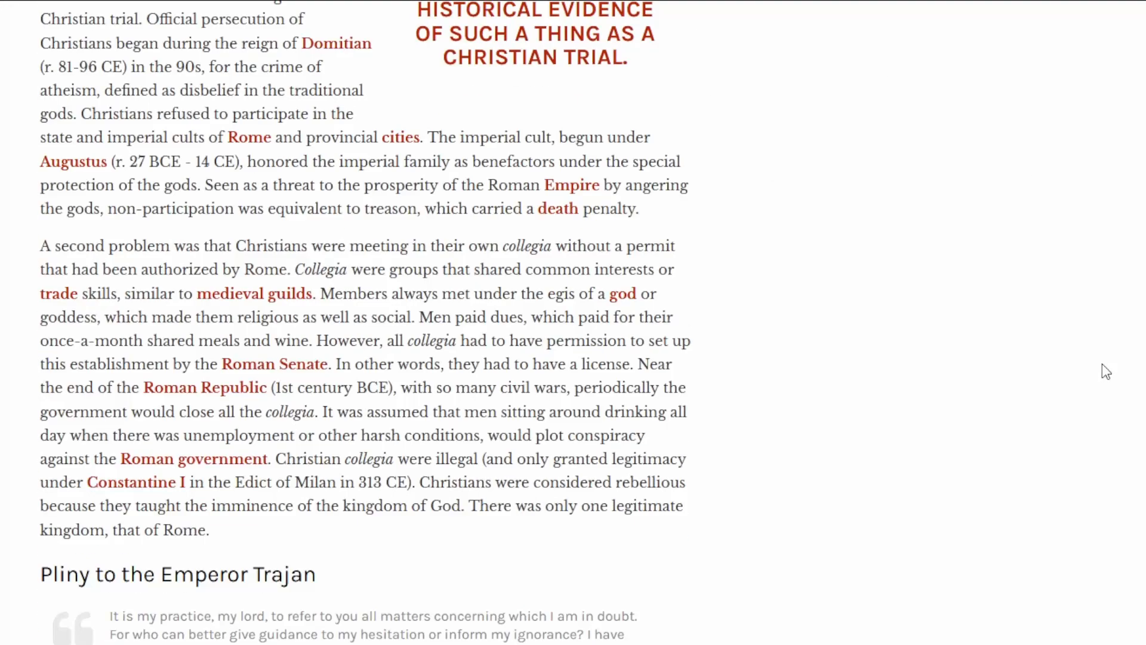
{"action": "scroll", "scroll_direction": "down", "scroll_amount": 3}
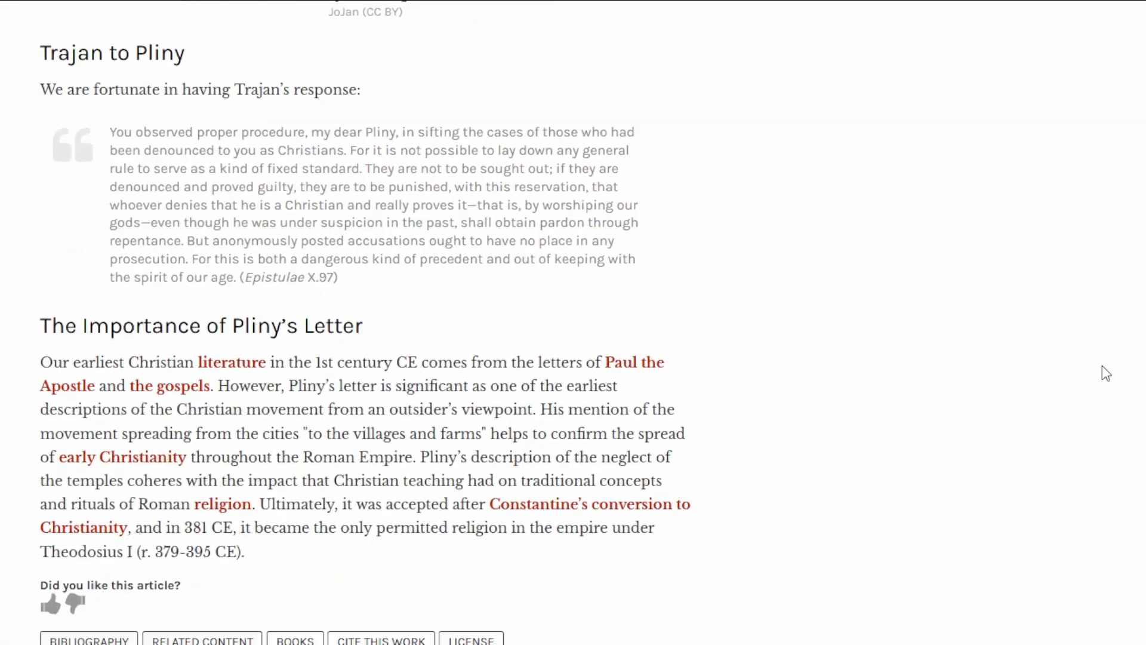
{"action": "scroll", "scroll_direction": "down", "scroll_amount": 3}
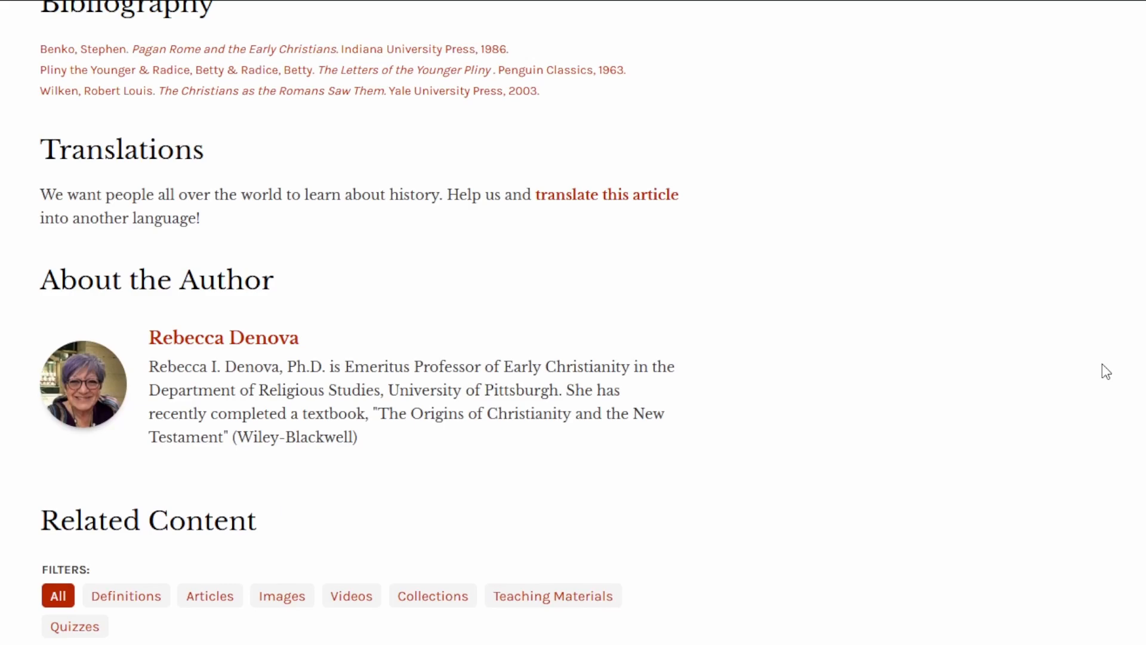
{"action": "scroll", "scroll_direction": "up", "scroll_amount": 3}
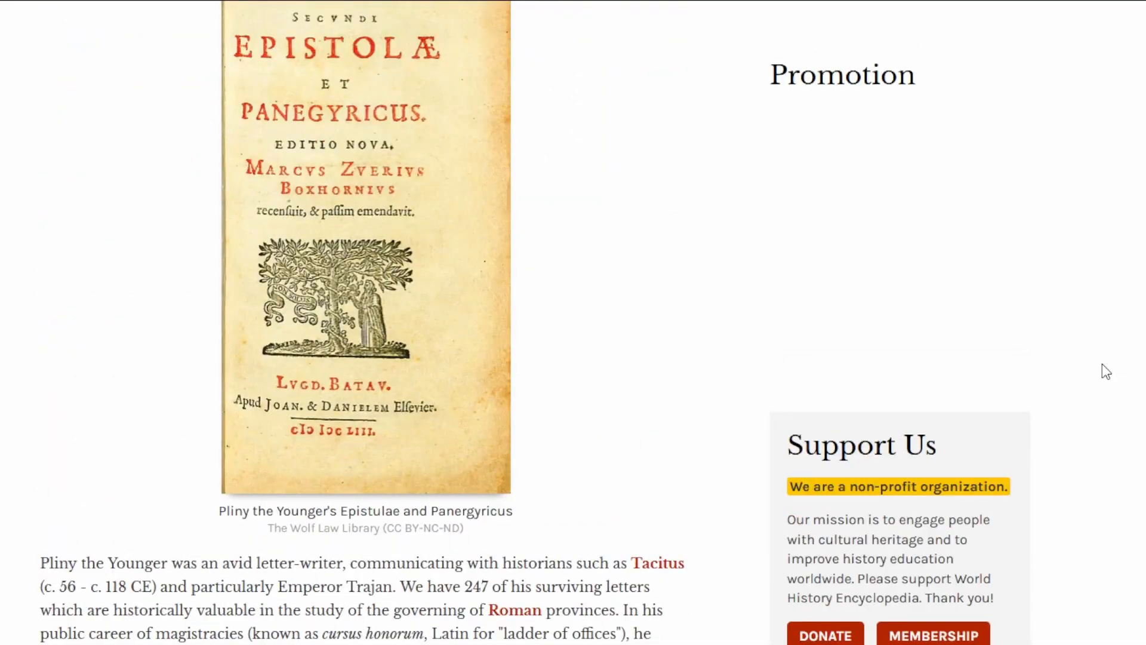
{"action": "scroll", "scroll_direction": "up", "scroll_amount": 3}
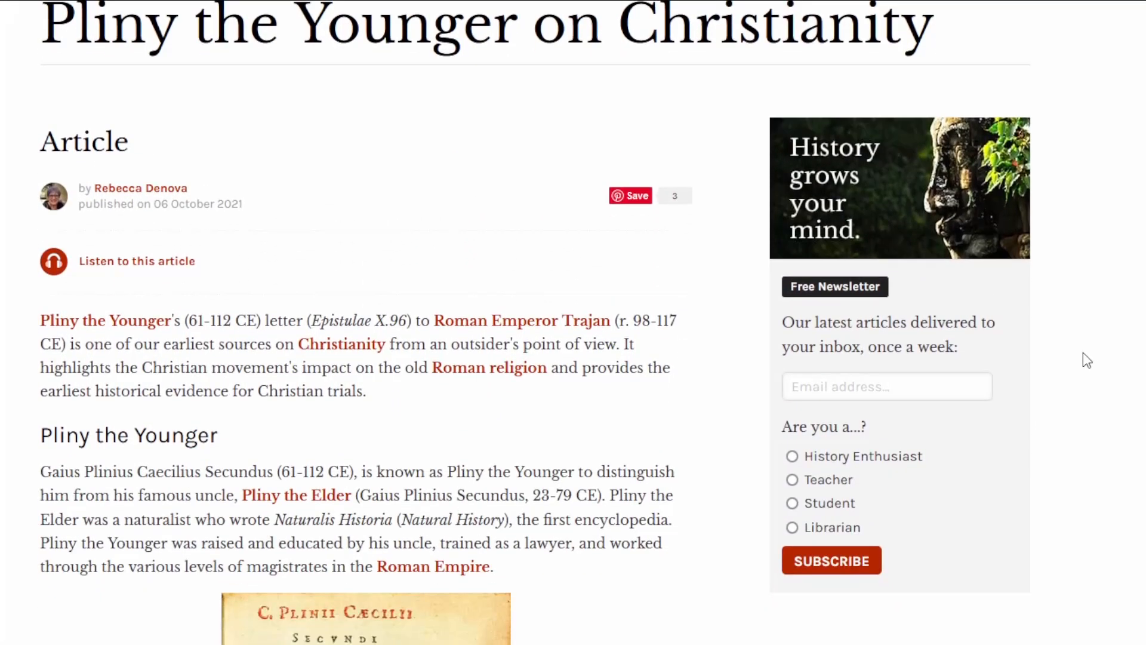
{"action": "scroll", "scroll_direction": "up", "scroll_amount": 3}
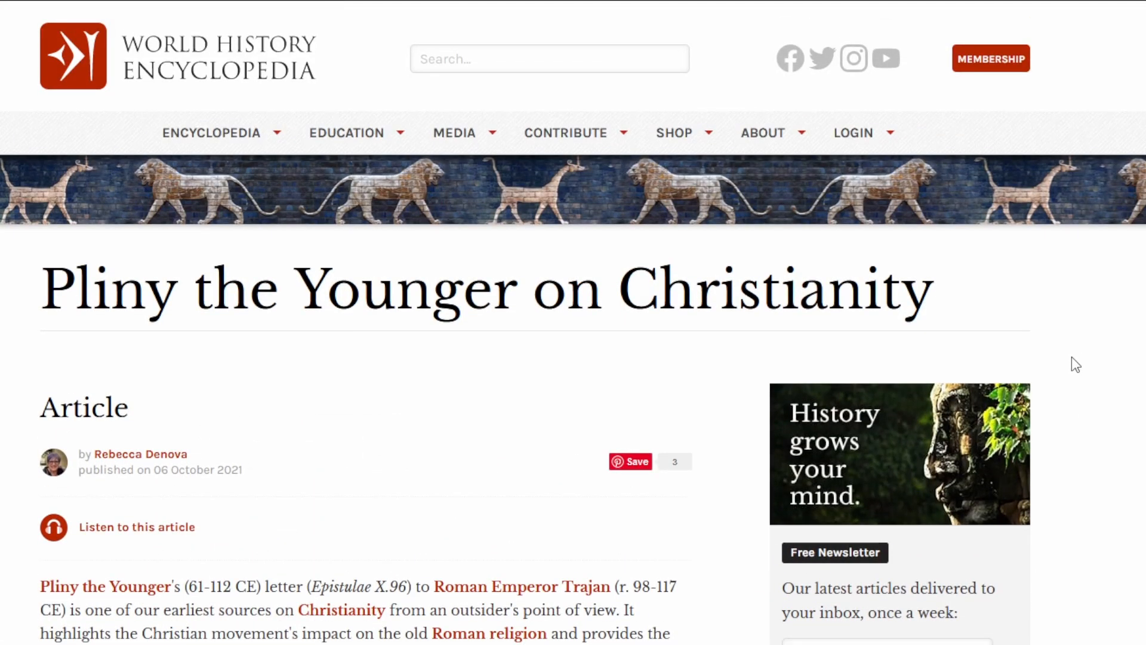
{"action": "mouse_move", "coordinate": [1109, 366]}
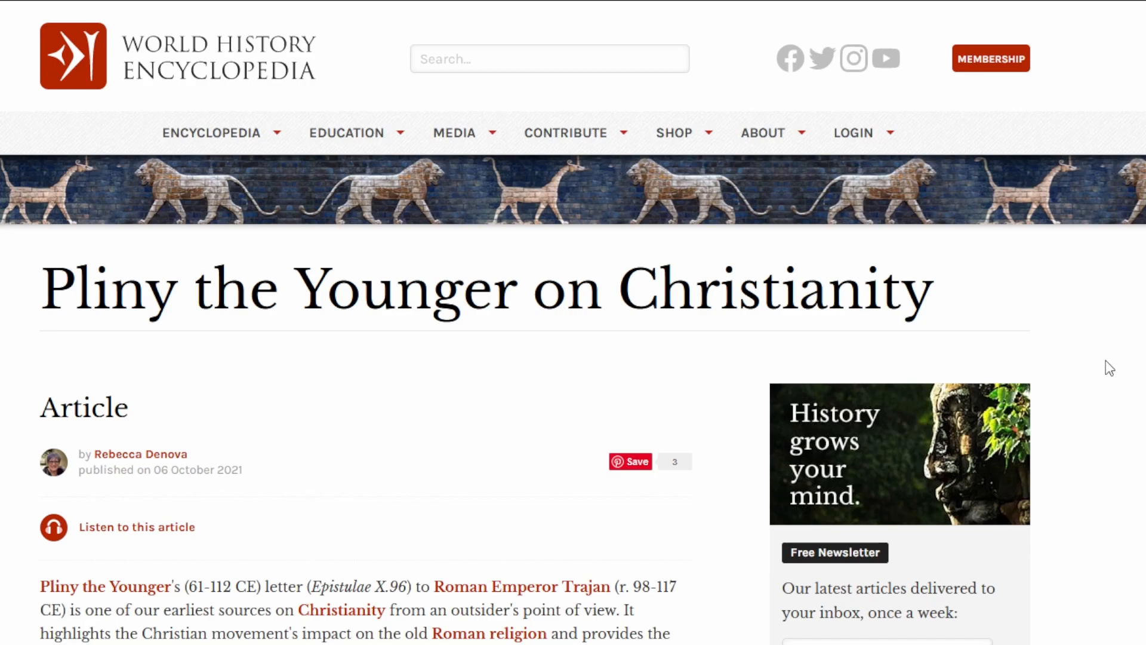
{"action": "scroll", "scroll_direction": "down", "scroll_amount": 3}
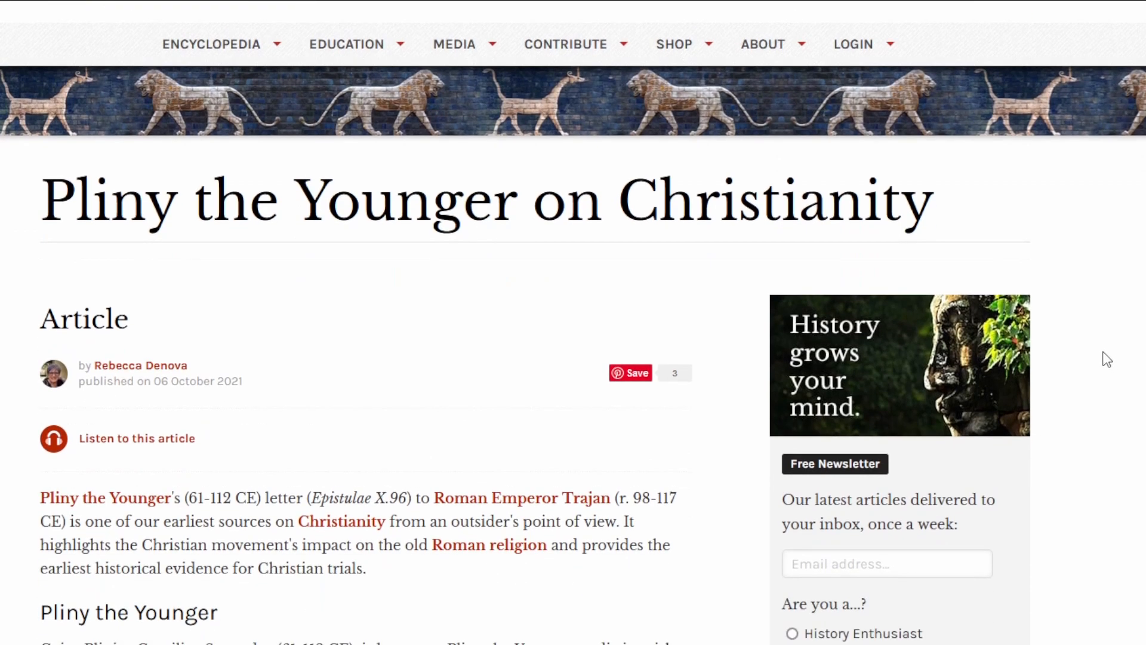
{"action": "scroll", "scroll_direction": "up", "scroll_amount": 3}
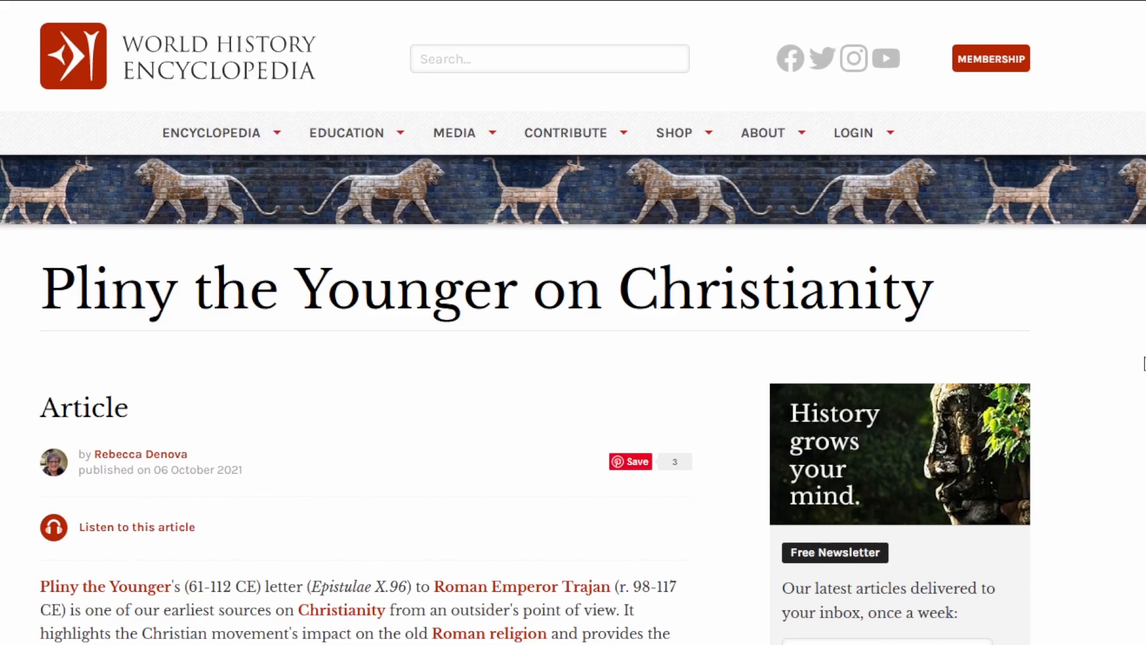
{"action": "scroll", "scroll_direction": "down", "scroll_amount": 3}
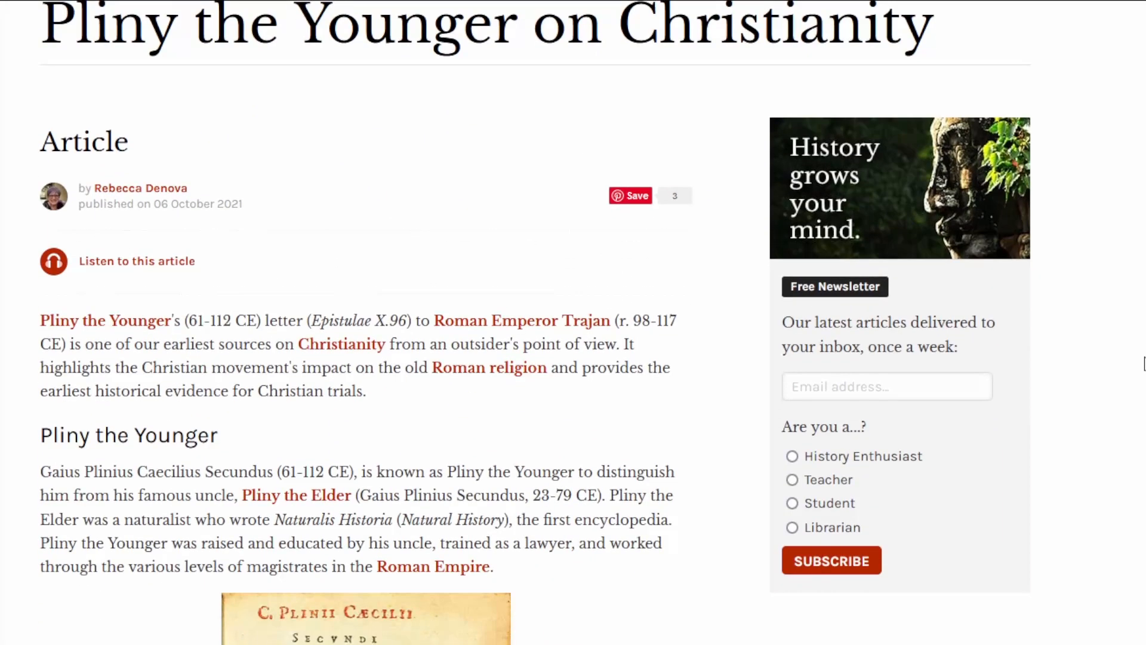
{"action": "scroll", "scroll_direction": "down", "scroll_amount": 3}
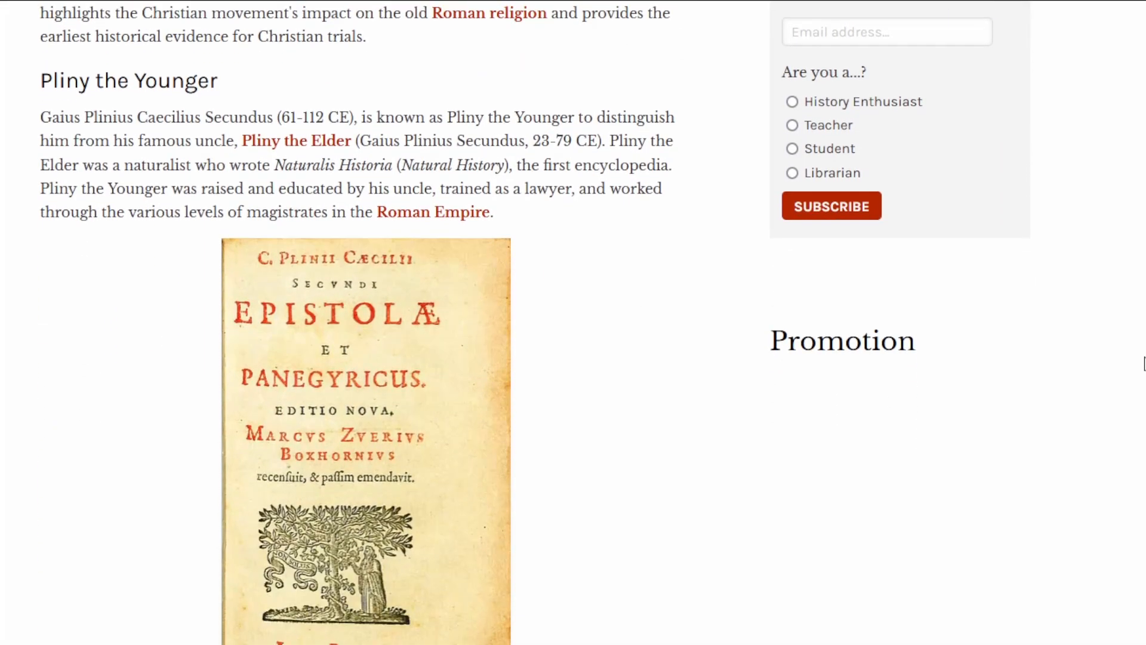
{"action": "scroll", "scroll_direction": "down", "scroll_amount": 3}
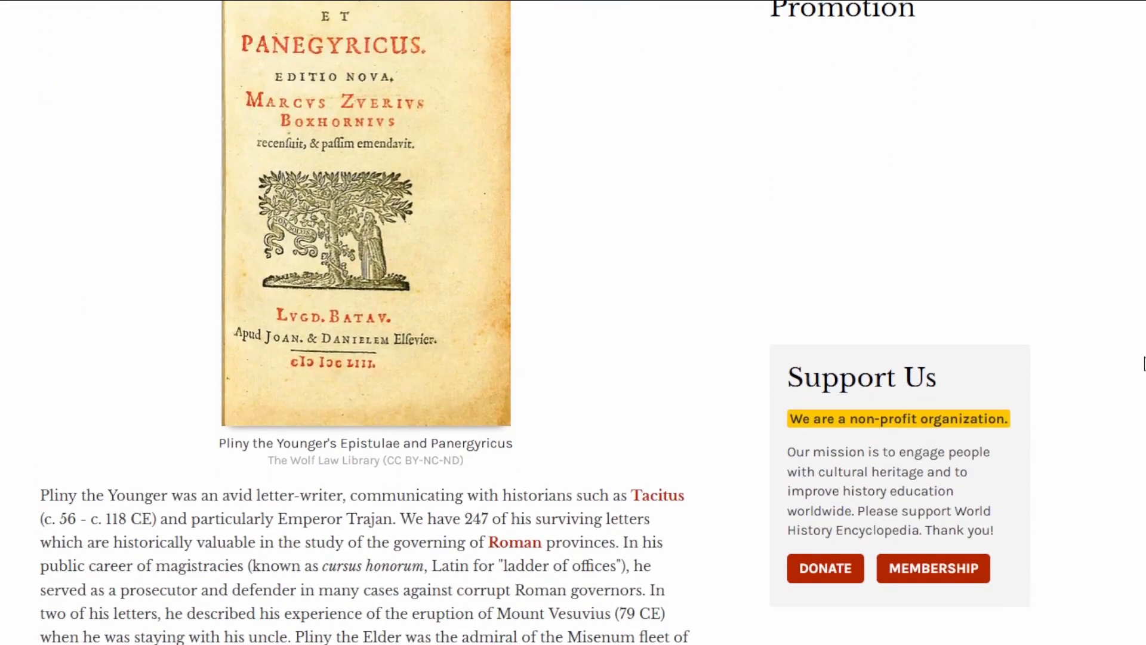
{"action": "scroll", "scroll_direction": "down", "scroll_amount": 3}
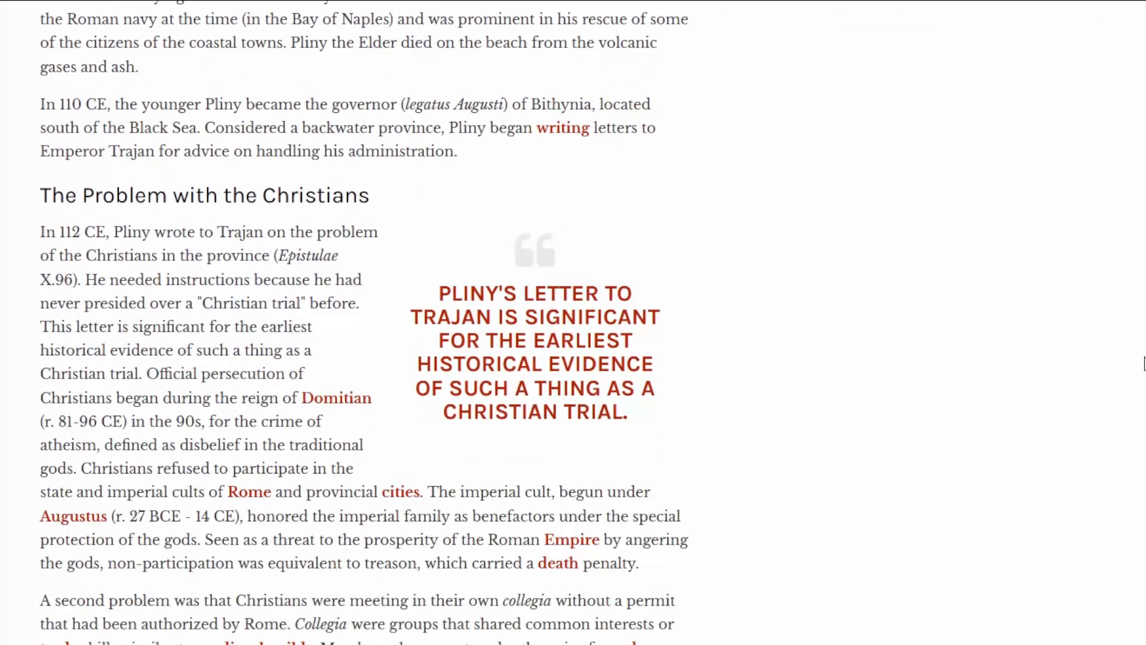
{"action": "scroll", "scroll_direction": "down", "scroll_amount": 3}
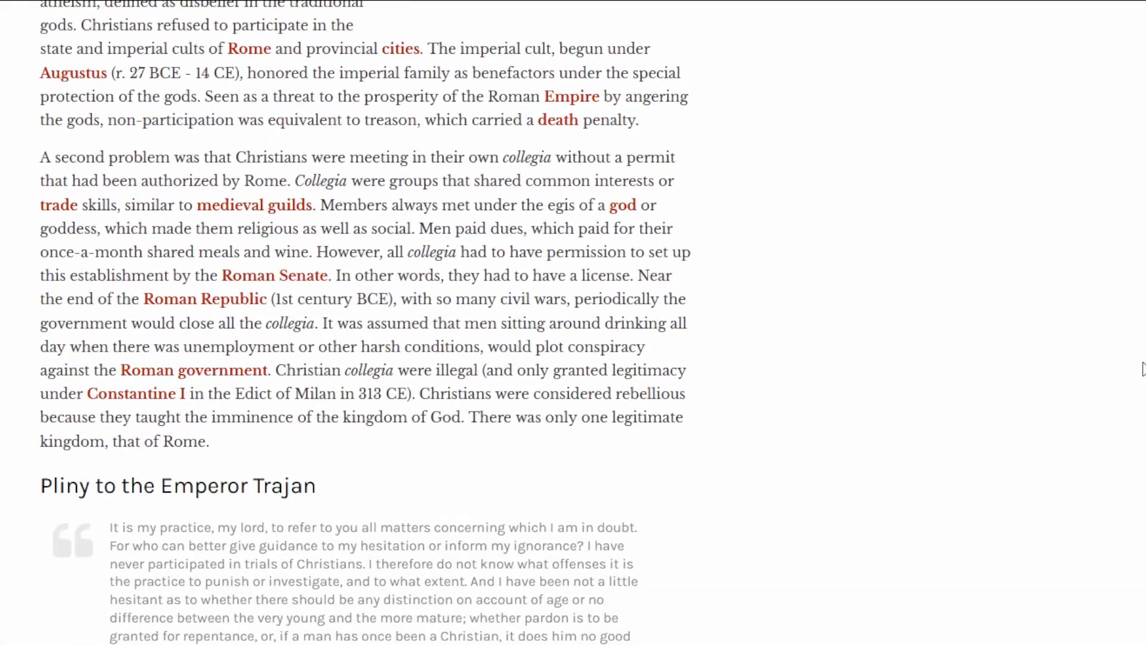
{"action": "scroll", "scroll_direction": "down", "scroll_amount": 3}
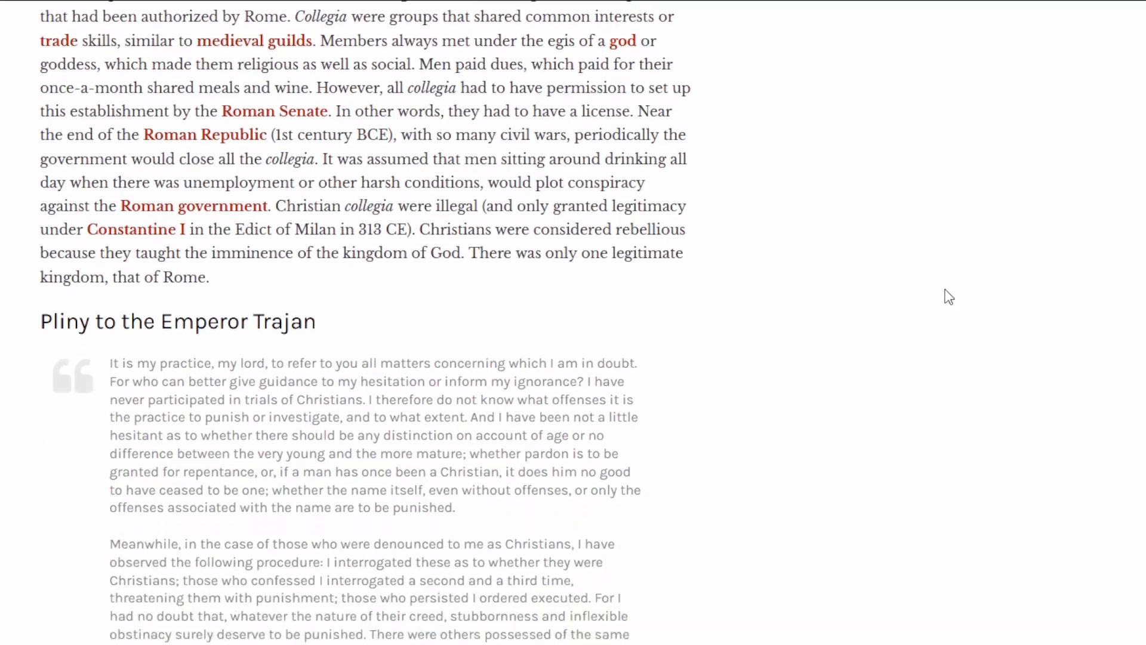
{"action": "scroll", "scroll_direction": "down", "scroll_amount": 3}
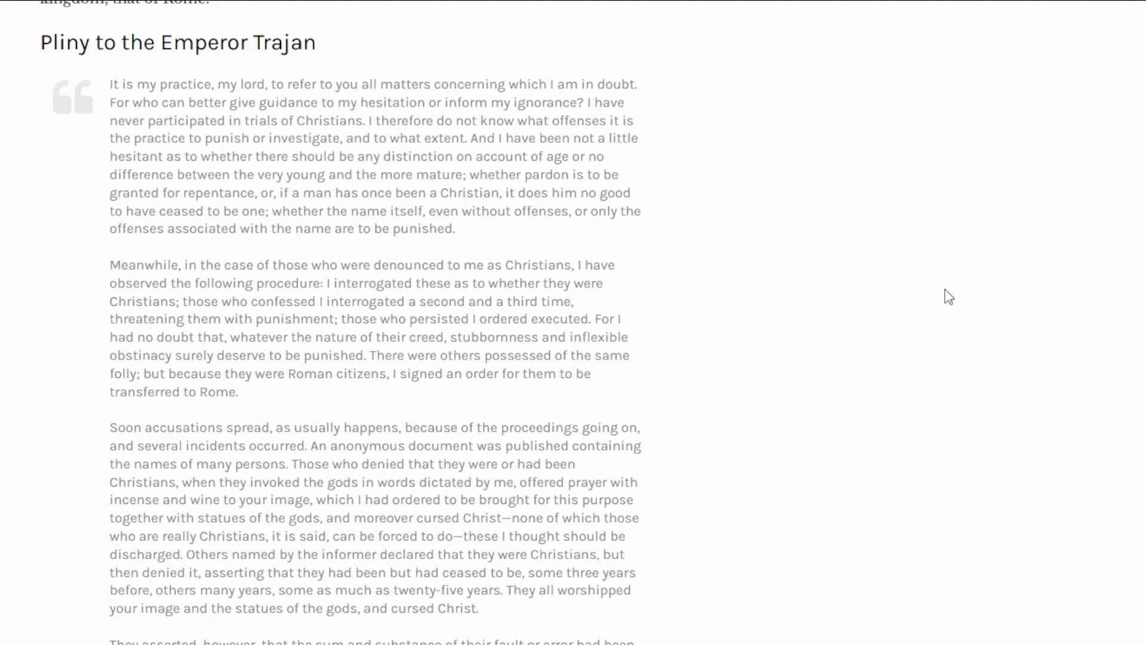
{"action": "mouse_move", "coordinate": [959, 312]}
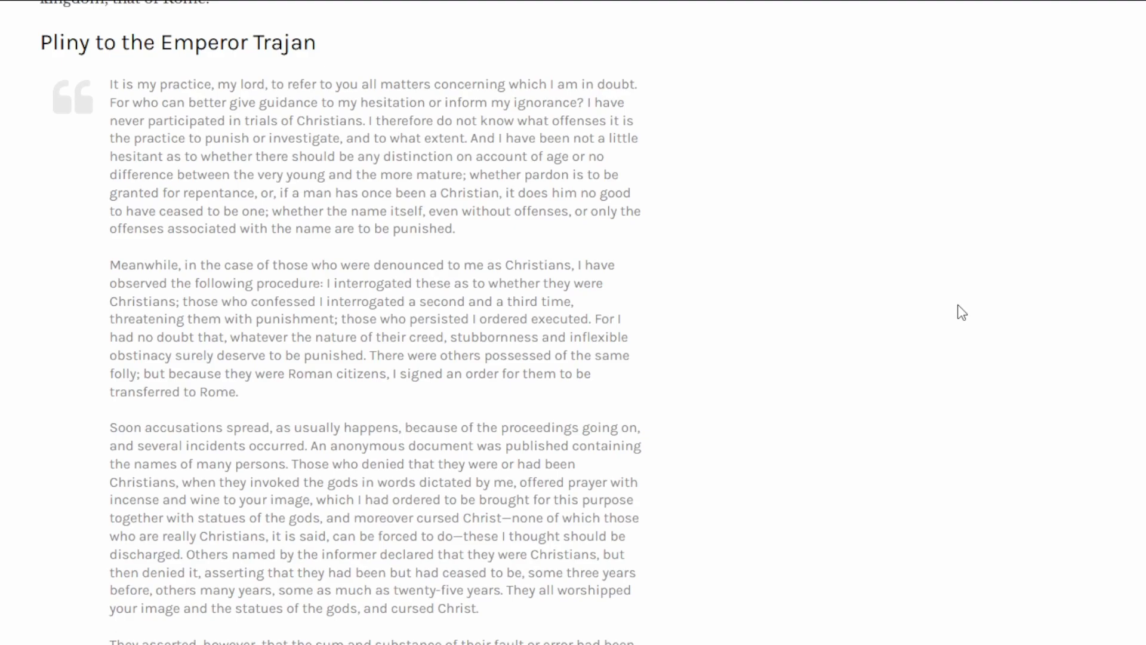
{"action": "scroll", "scroll_direction": "down", "scroll_amount": 3}
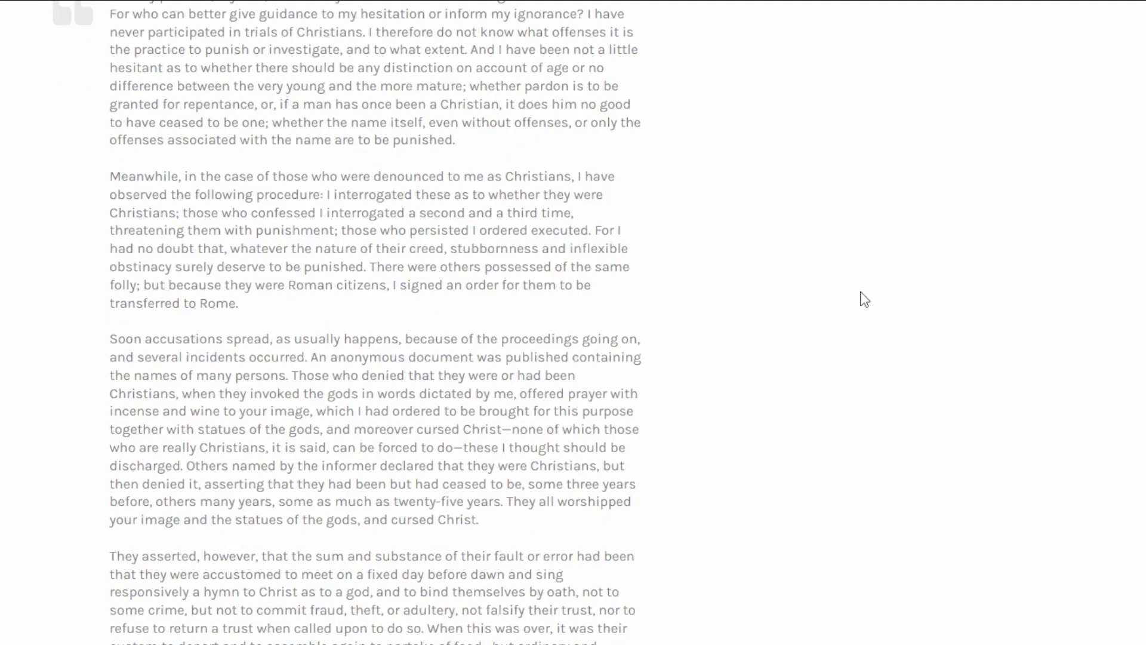
{"action": "mouse_move", "coordinate": [856, 300]}
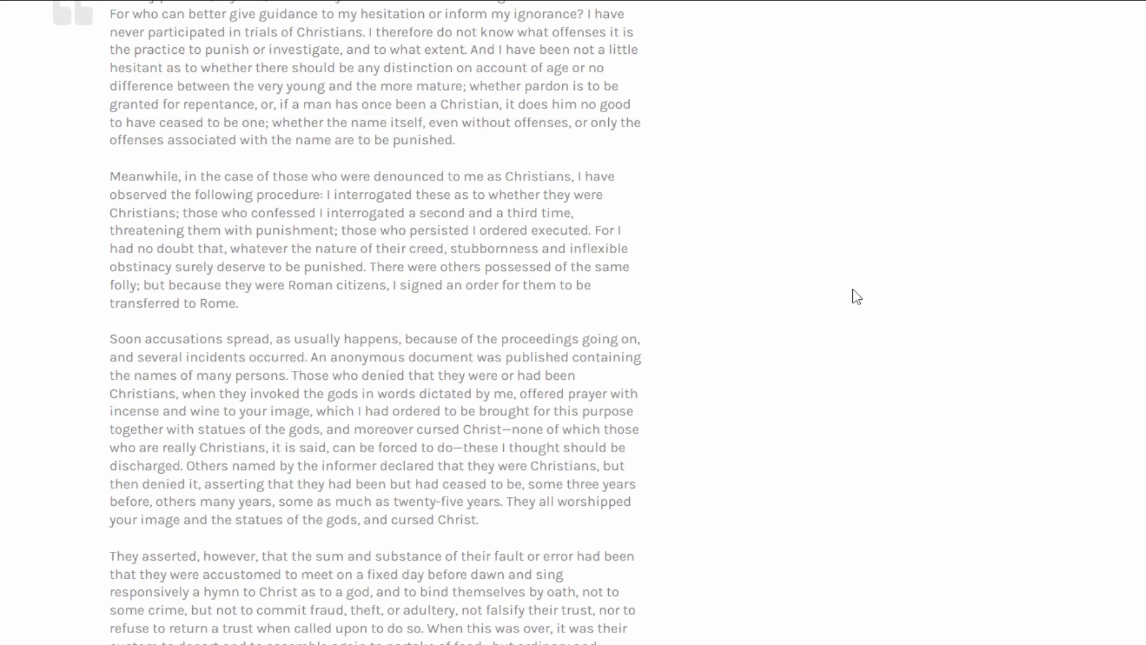
{"action": "mouse_move", "coordinate": [848, 295]}
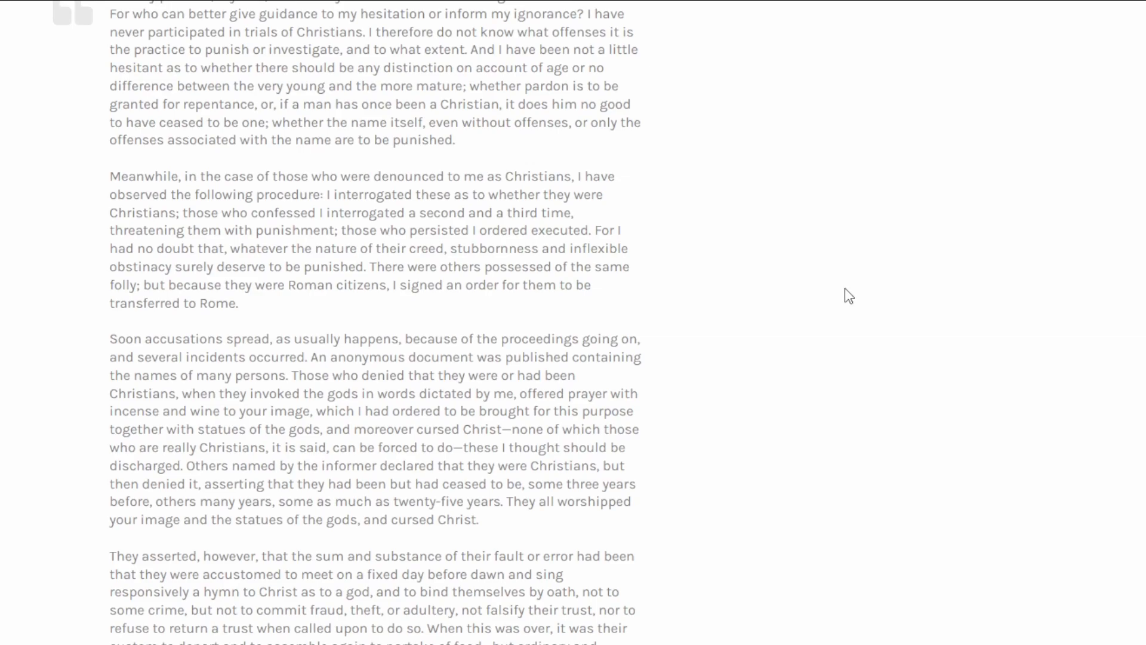
{"action": "mouse_move", "coordinate": [847, 308]}
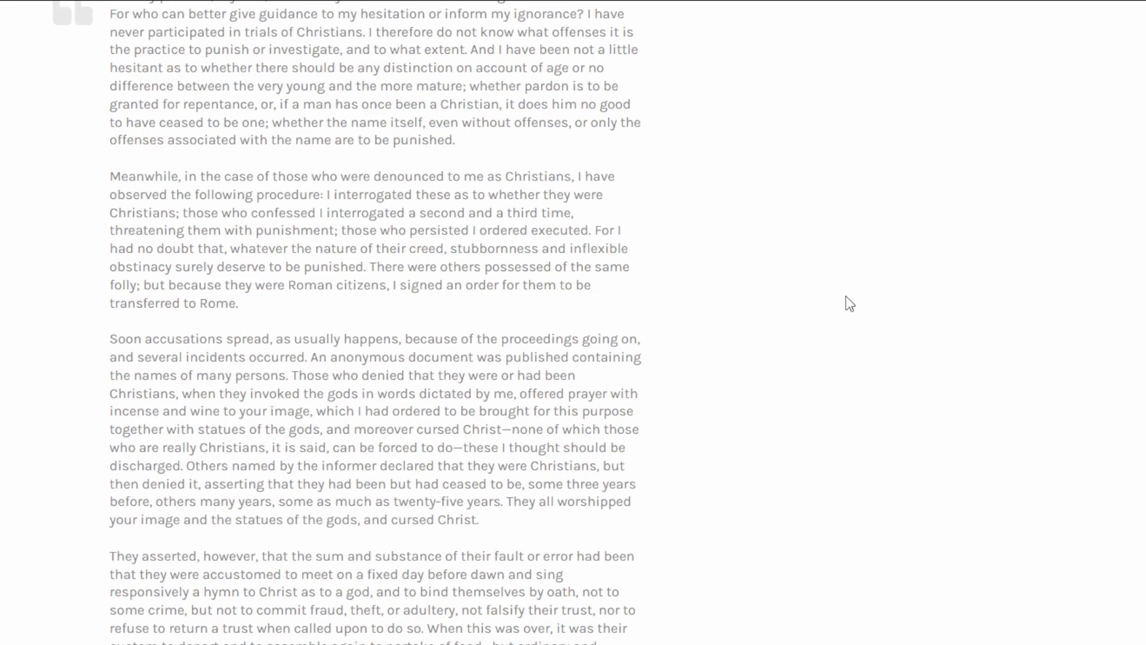
{"action": "mouse_move", "coordinate": [846, 314]}
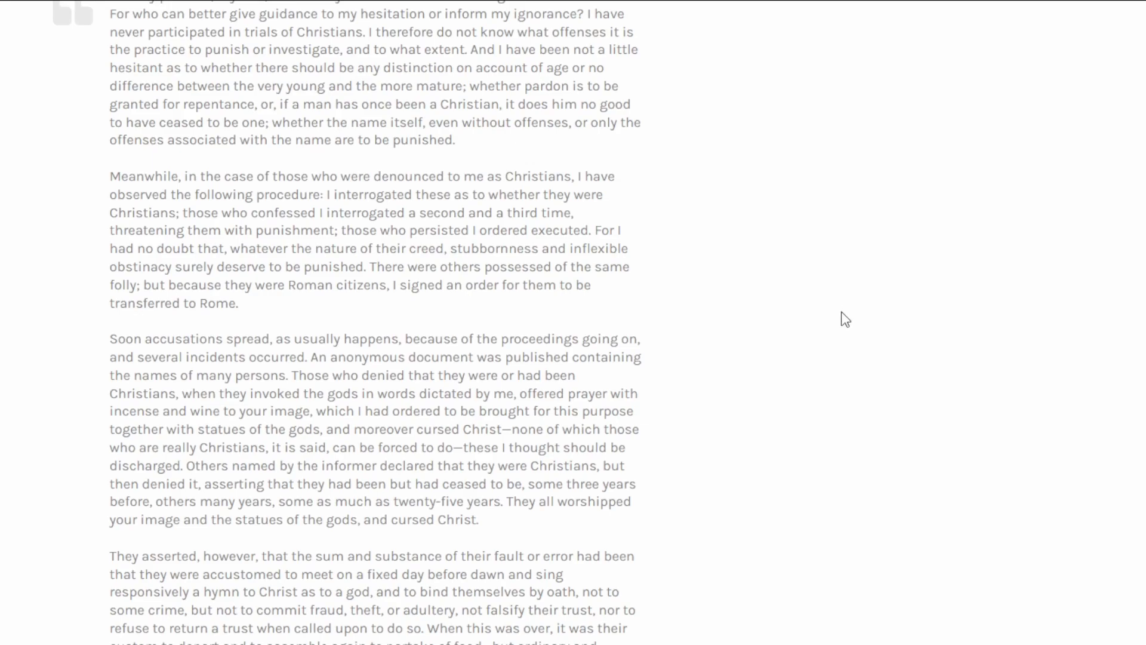
Begin highlighting the anonymous document sentence at its opening word 'An'
{"action": "scroll", "scroll_direction": "down", "scroll_amount": 3}
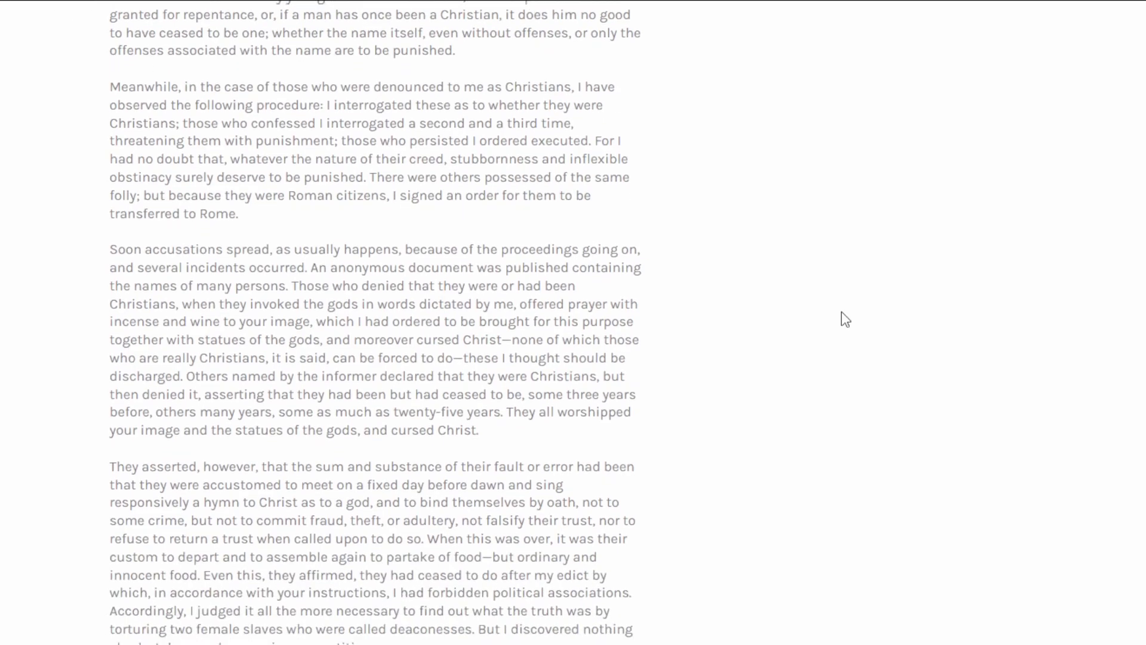
{"action": "scroll", "scroll_direction": "down", "scroll_amount": 3}
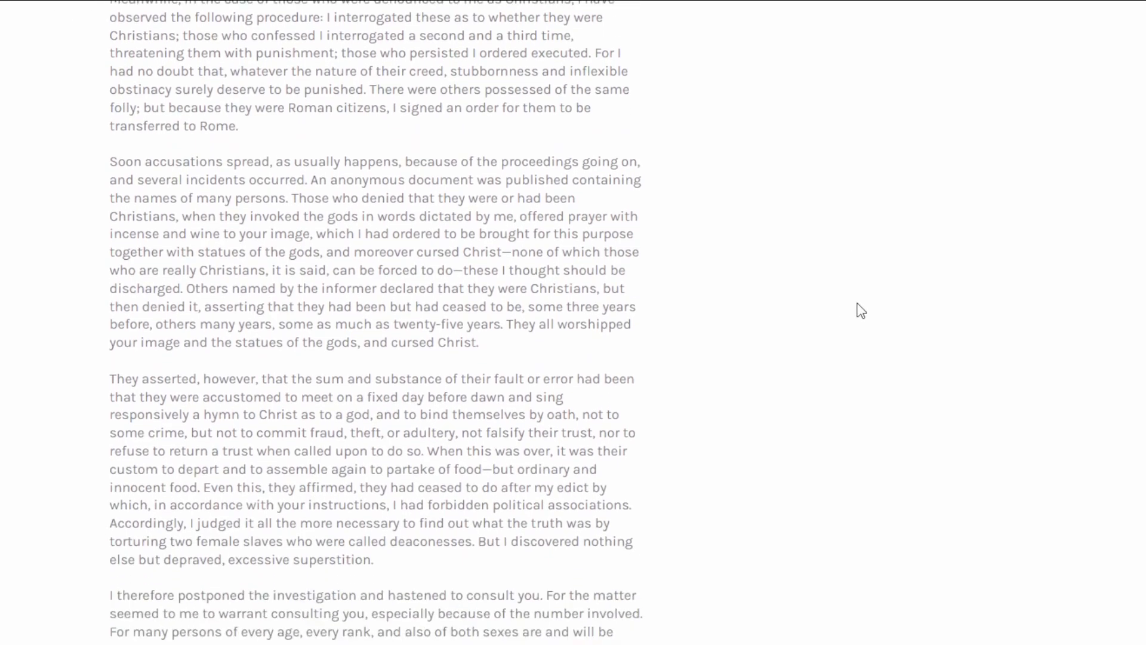
{"action": "mouse_move", "coordinate": [844, 316]}
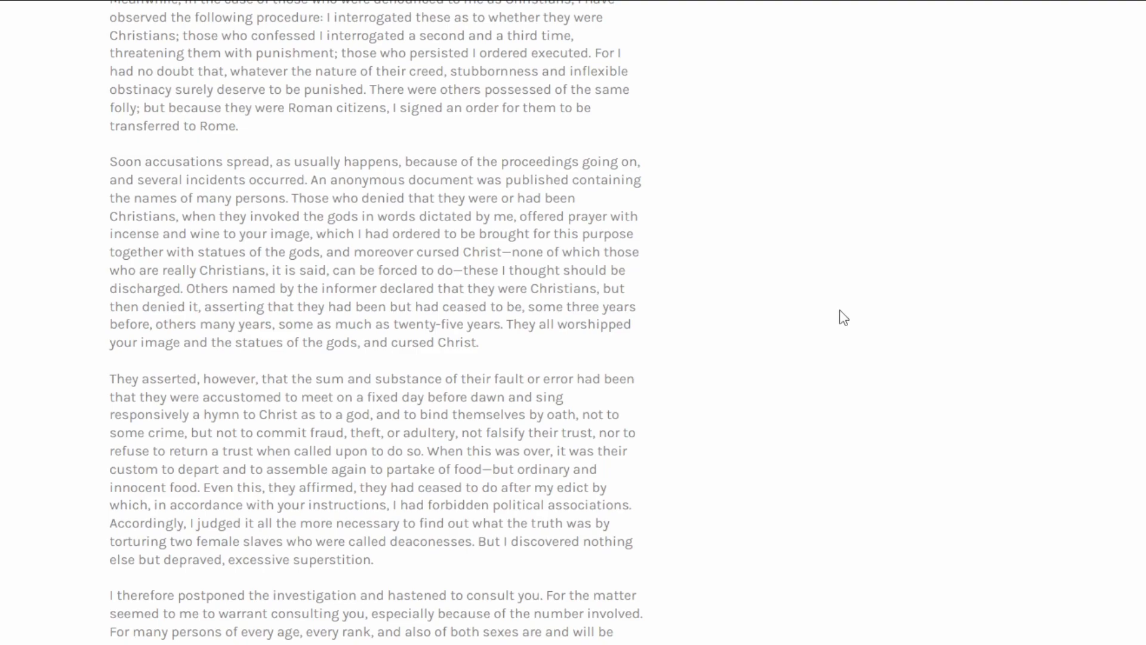
{"action": "mouse_move", "coordinate": [792, 312]}
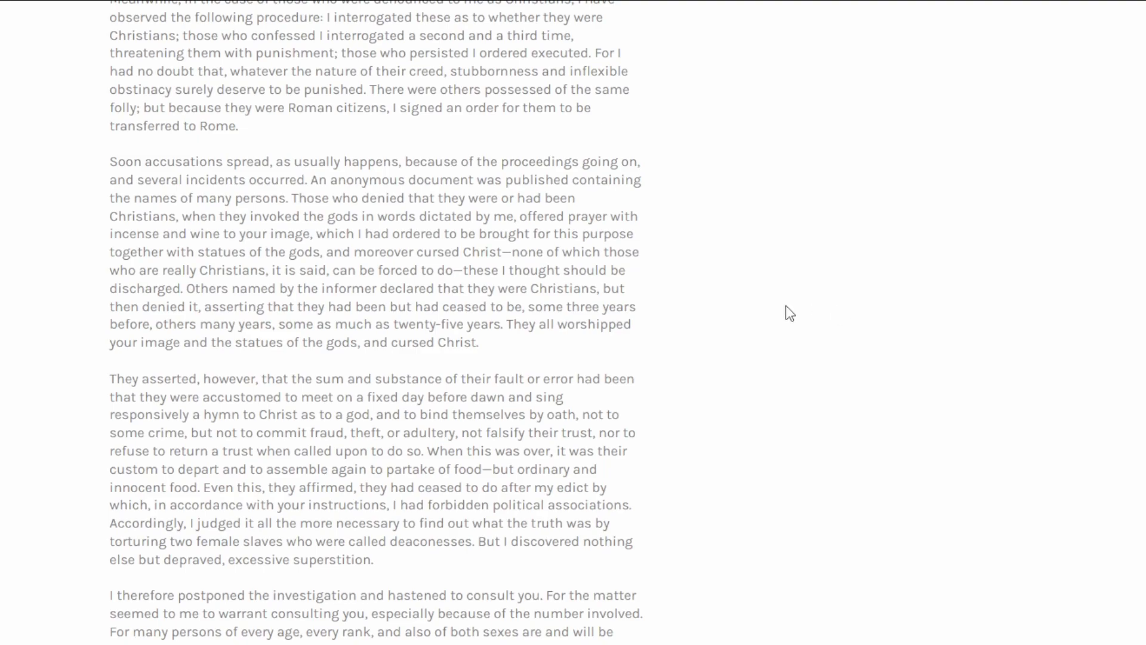
{"action": "mouse_move", "coordinate": [318, 177]}
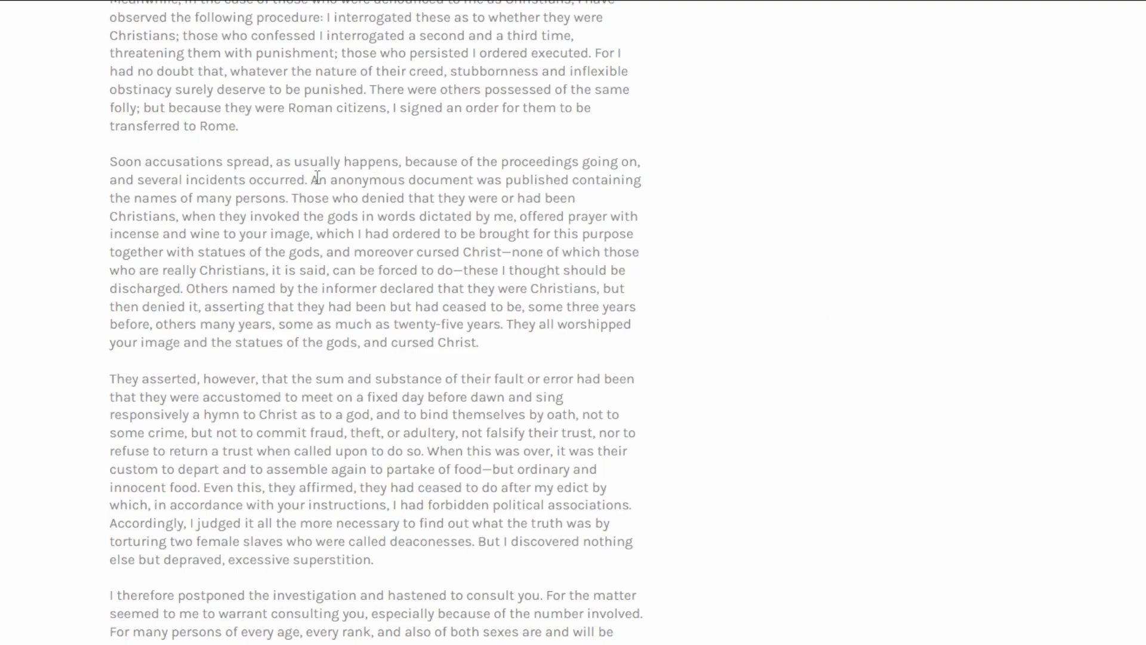
{"action": "double_click", "coordinate": [336, 180]}
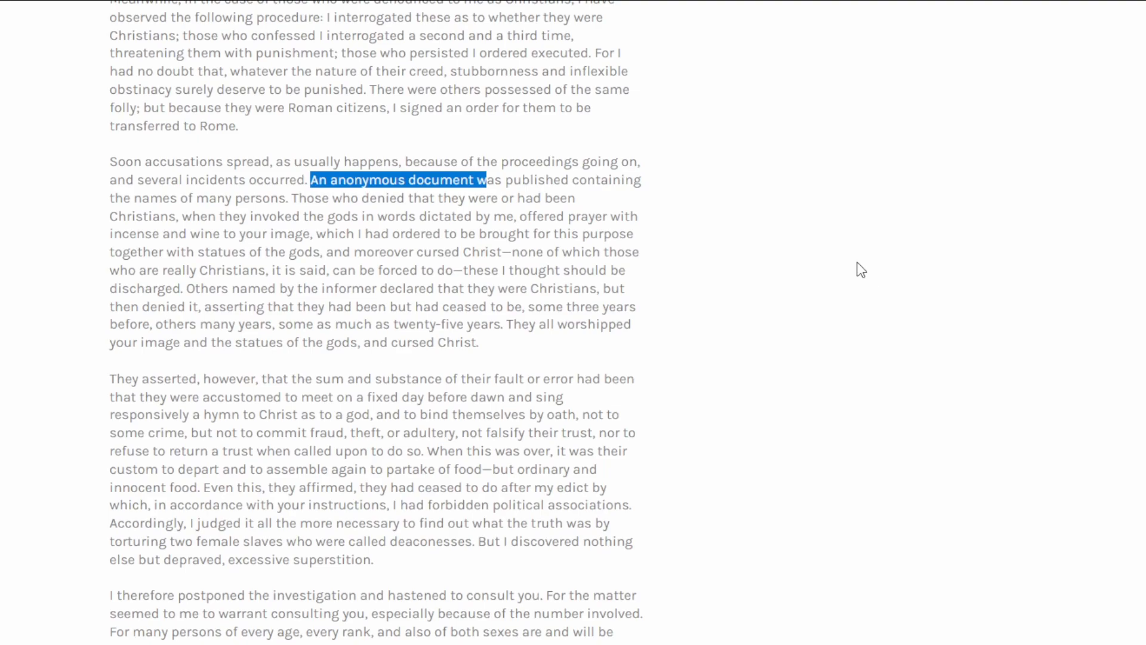
Scroll the letter down to the informer's accusations and forbidden political associations passage
{"action": "scroll", "scroll_direction": "down", "scroll_amount": 3}
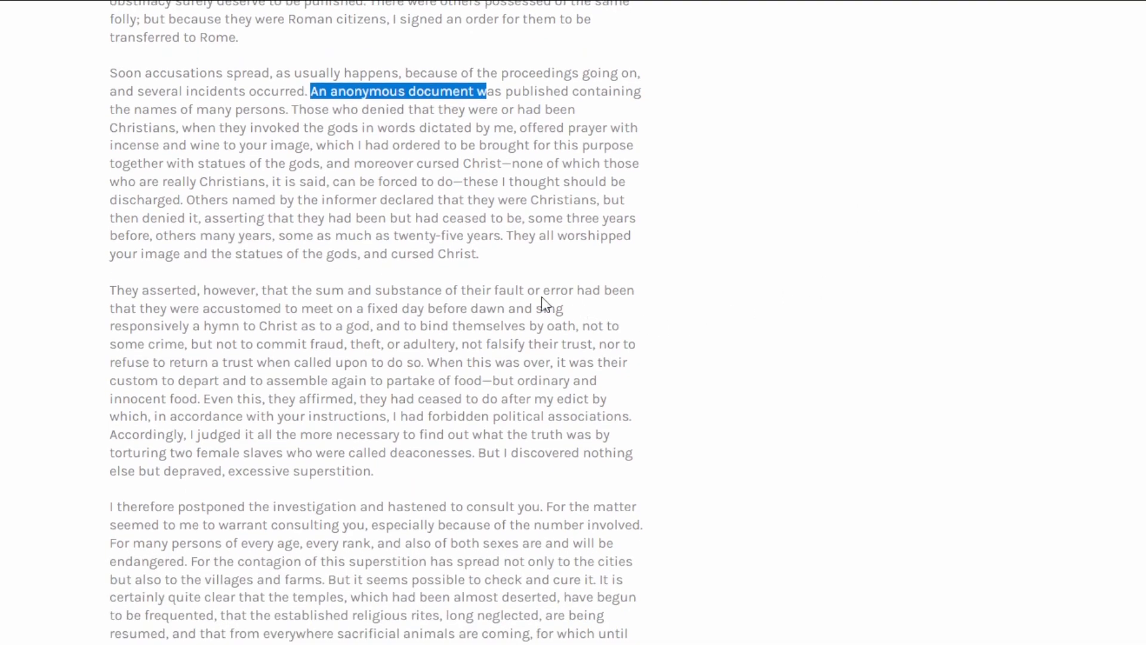
{"action": "mouse_move", "coordinate": [189, 200]}
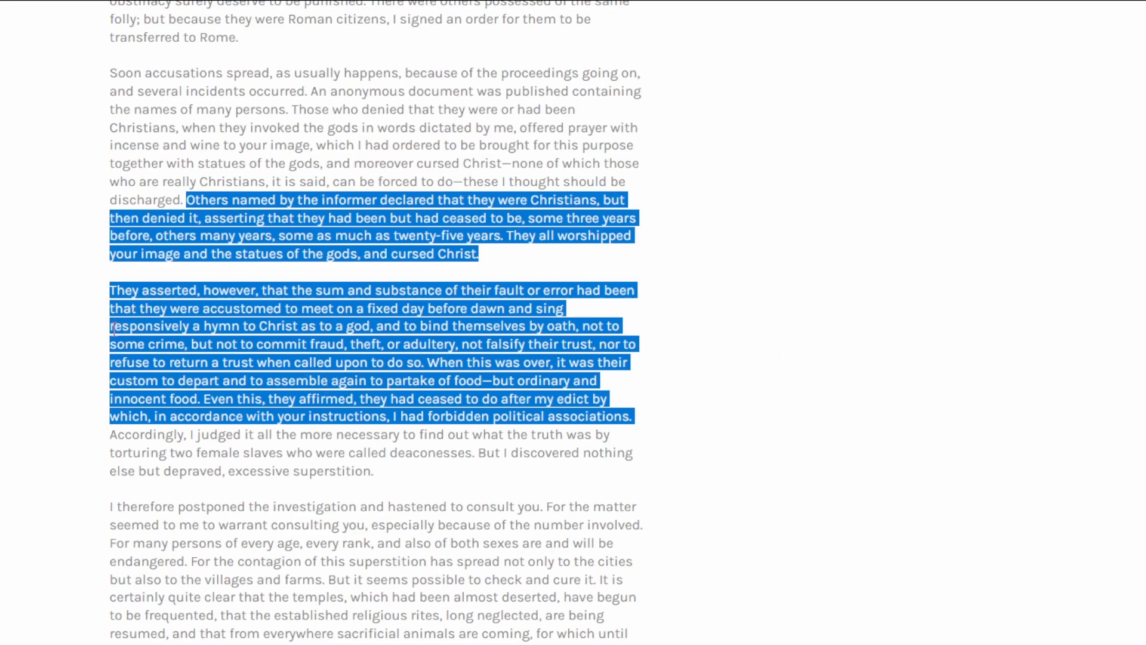
Clear the long highlighted passage so the hymn to Christ phrase can be selected alone
{"action": "left_click", "coordinate": [110, 333]}
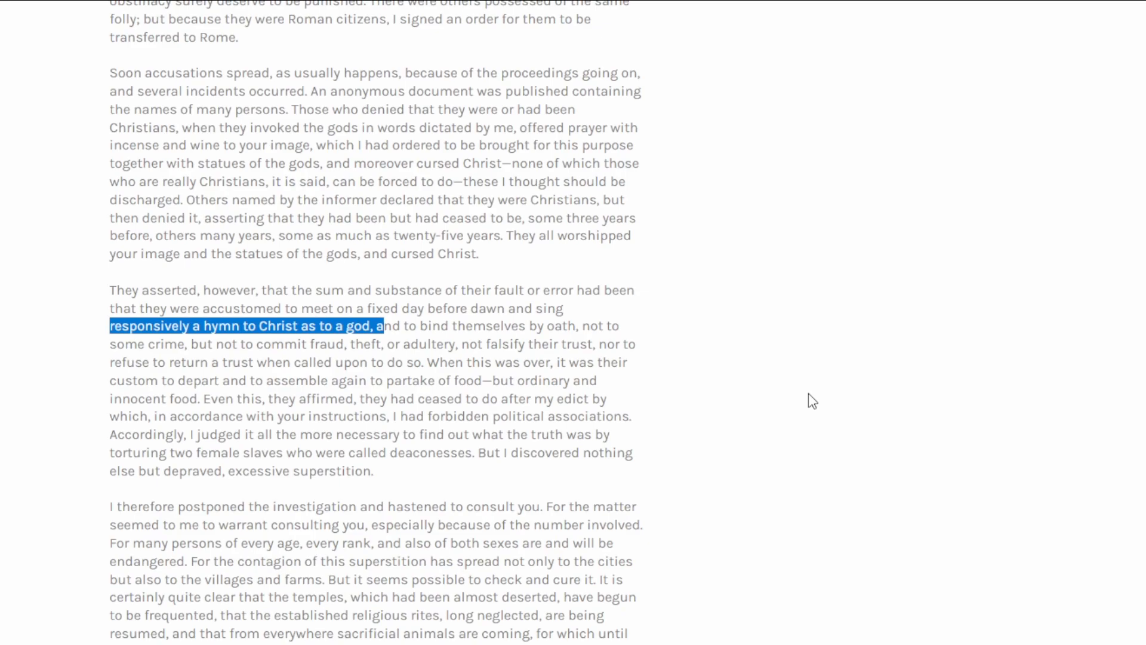
{"action": "mouse_move", "coordinate": [113, 233]}
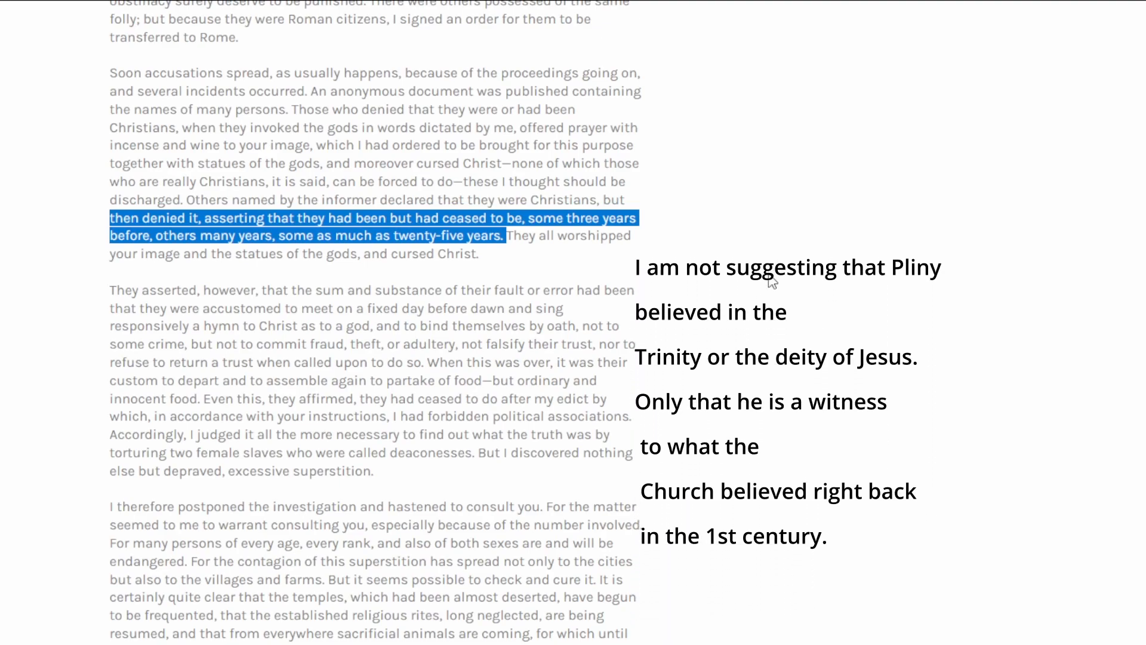
Deselect the hymn phrase to ready highlighting the twenty-five years sentence
{"action": "left_click", "coordinate": [773, 281]}
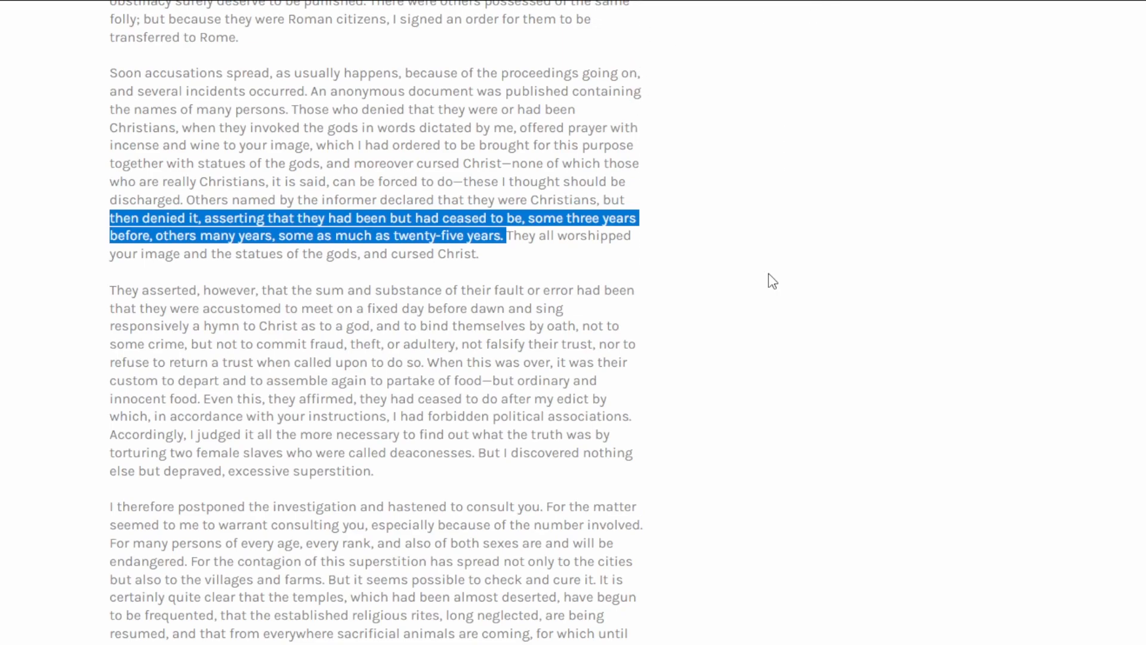